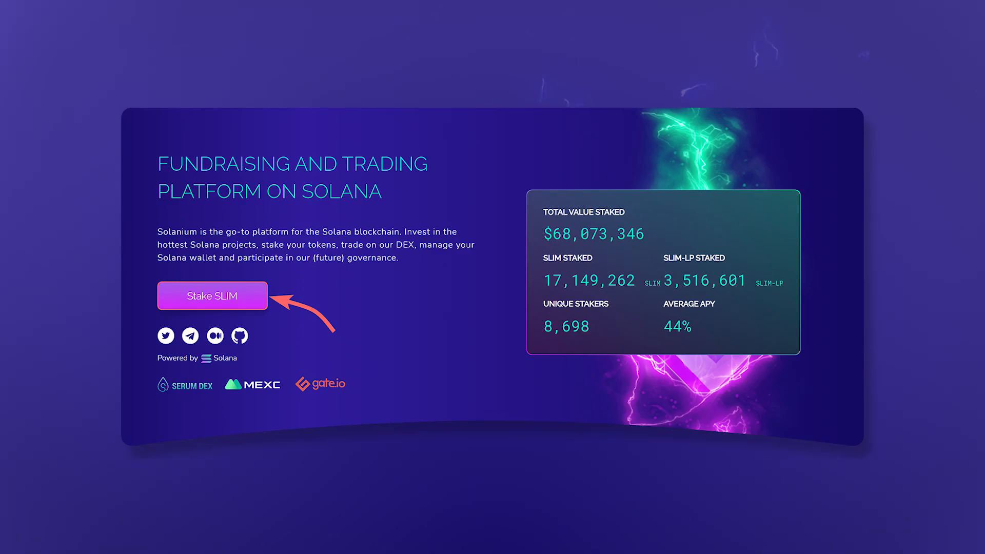
- Bring up the closed Cyclos, CropperFinance and Port Finance pool cards showing 19.31x, 29.00x, 38.02x ROI
click(212, 296)
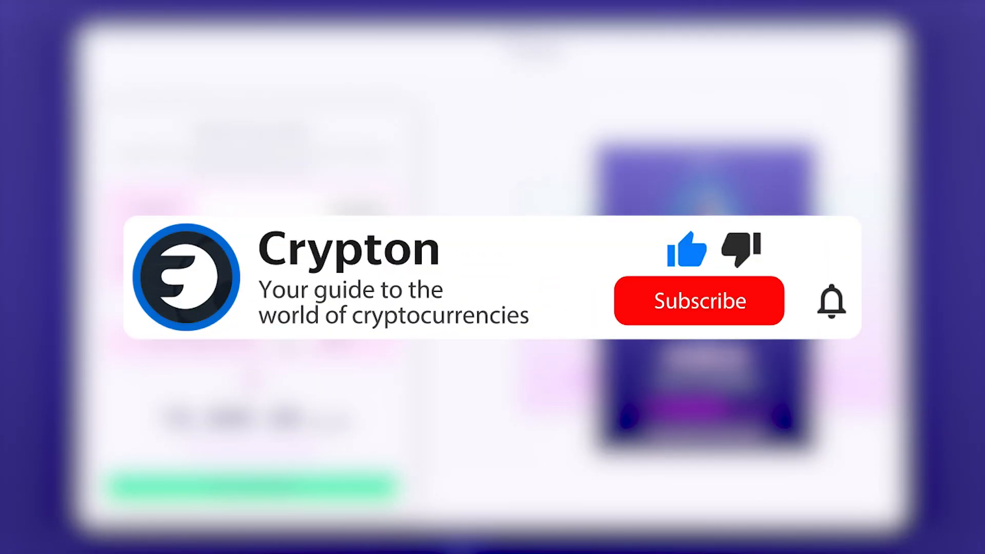
click(699, 300)
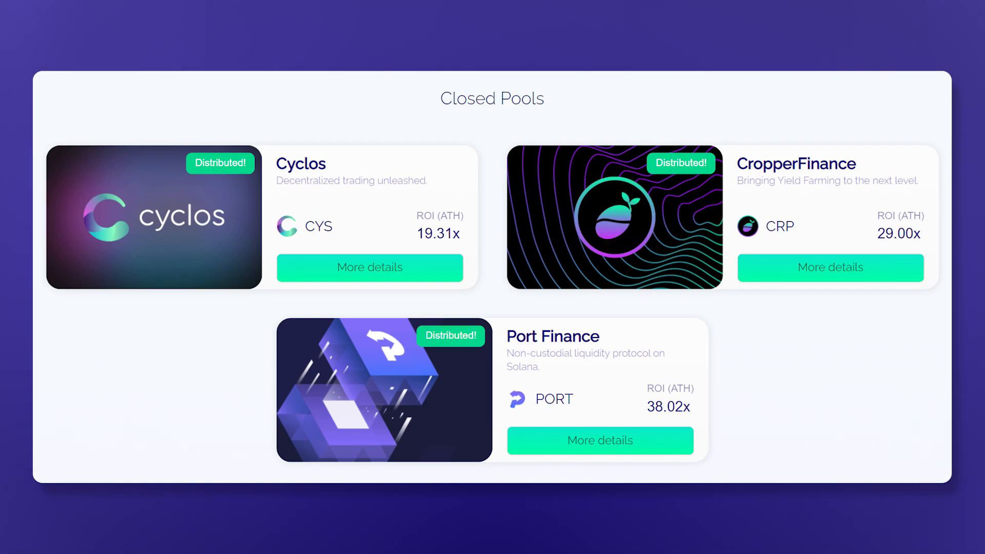
- Open the Waggle Network pool: 600,000 WAG, 150,000 USDC hard cap, whitelist countdown
click(692, 239)
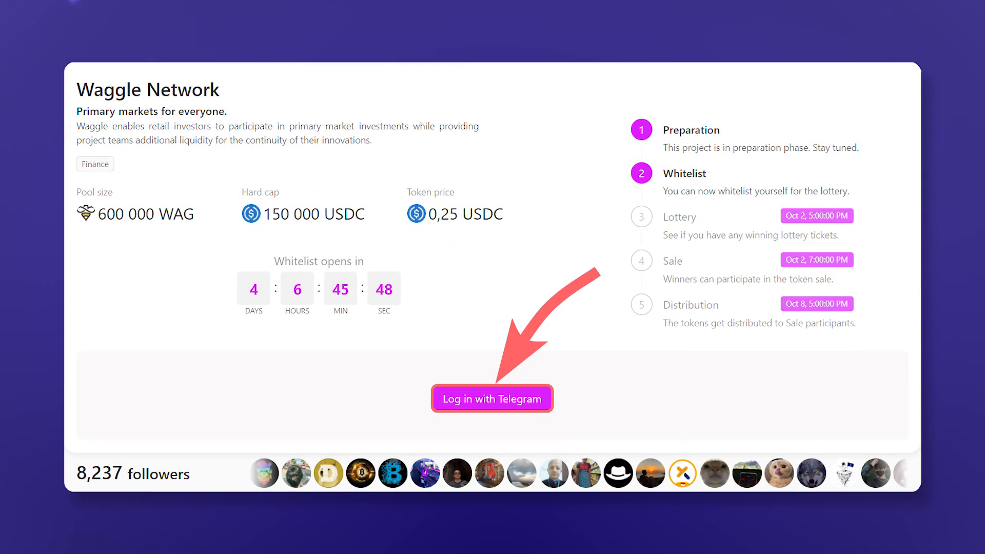
- Start the 'Log in with Telegram' flow to trigger the Solanium Bot access request
click(491, 398)
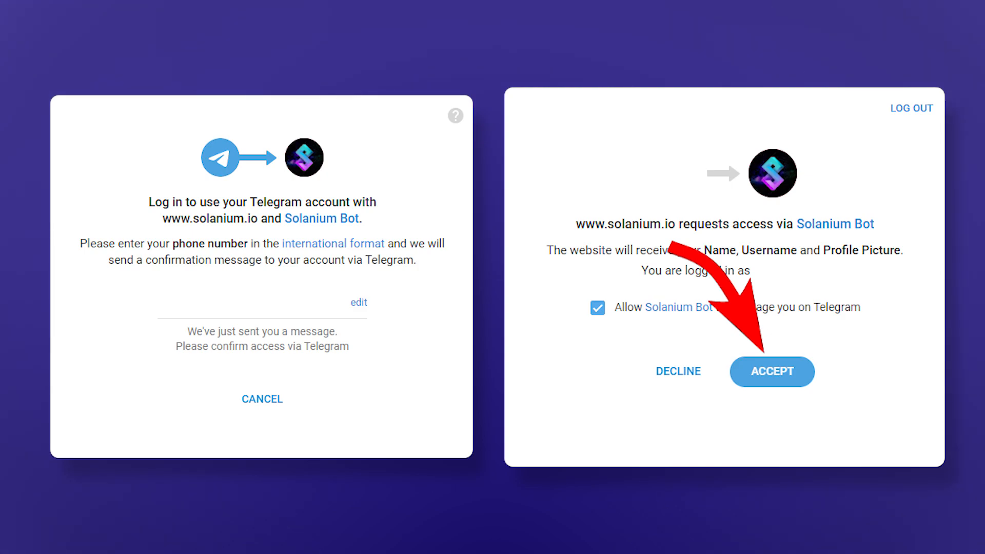
- Accept Solanium Bot's access request and view the Preparation-to-Distribution phase list
click(772, 371)
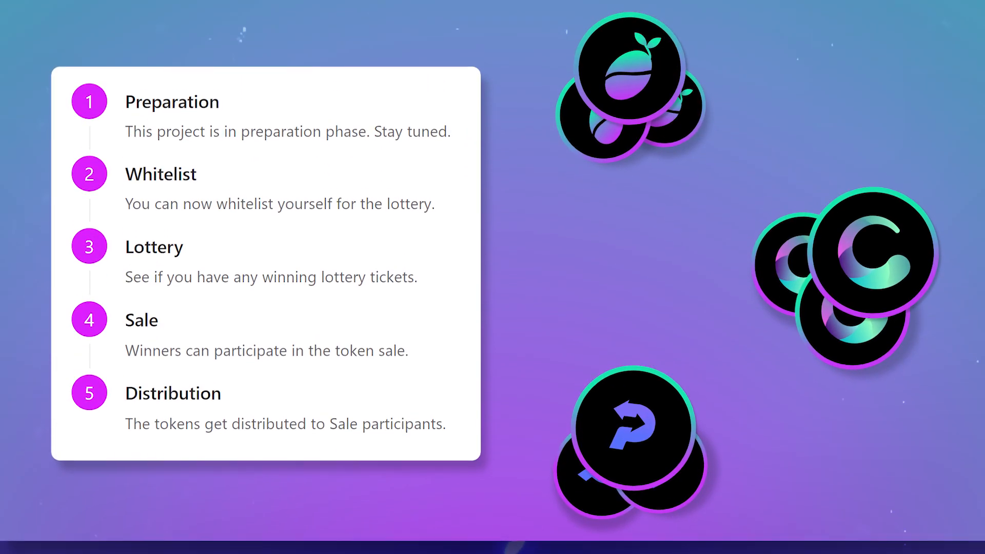
- Open the xSLIM Calculator showing 10,000 SLIM, 10,000 SLIM-LP and 5,000/5,000 examples locked 60 days
scroll(down, 3)
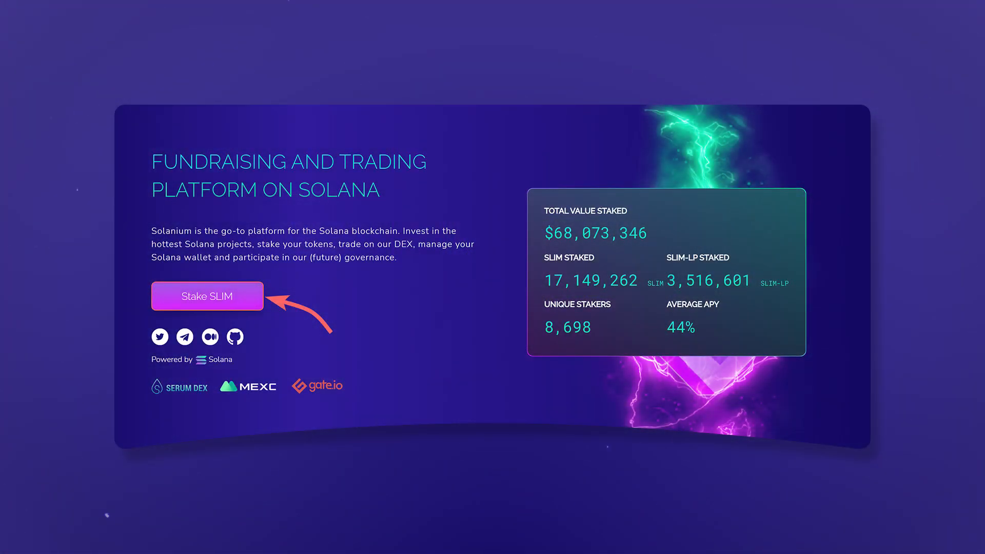
scroll(down, 3)
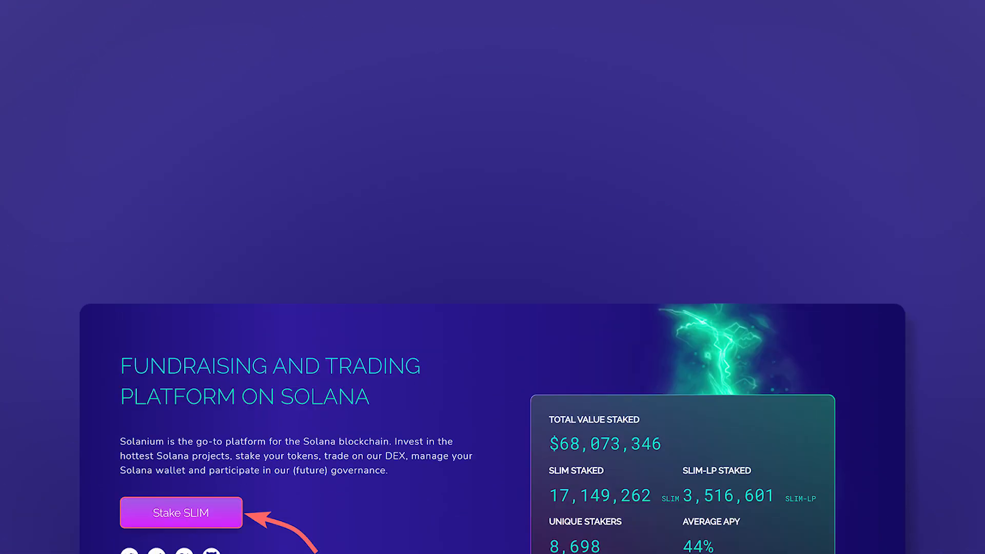
click(181, 513)
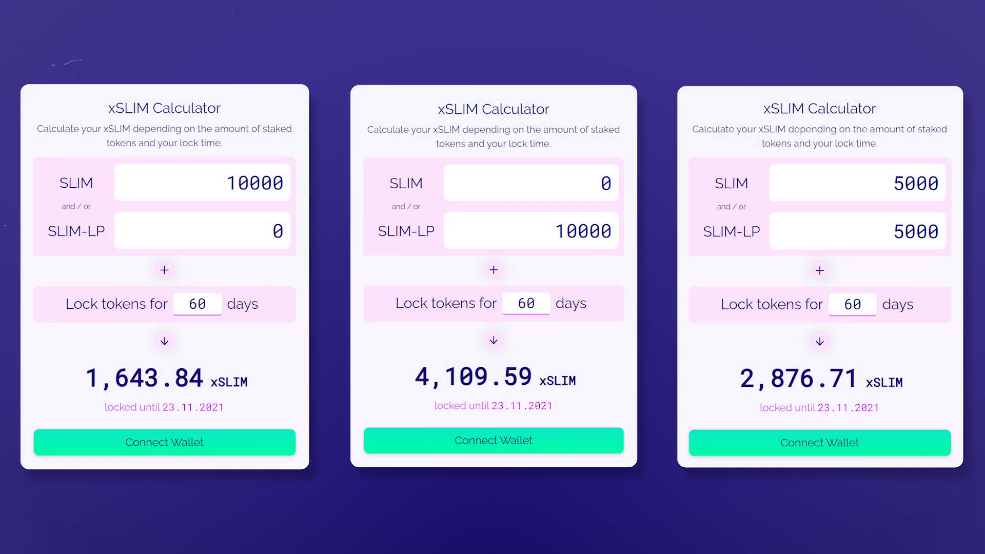